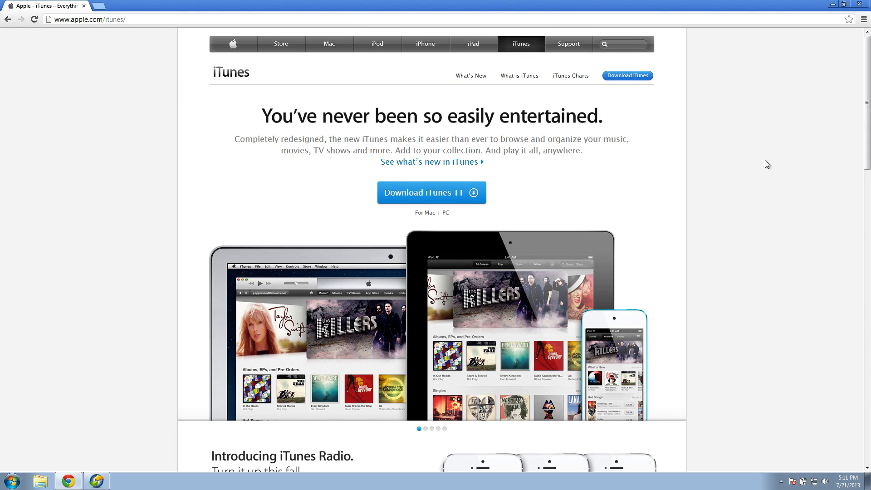
{"action": "mouse_move", "coordinate": [132, 249]}
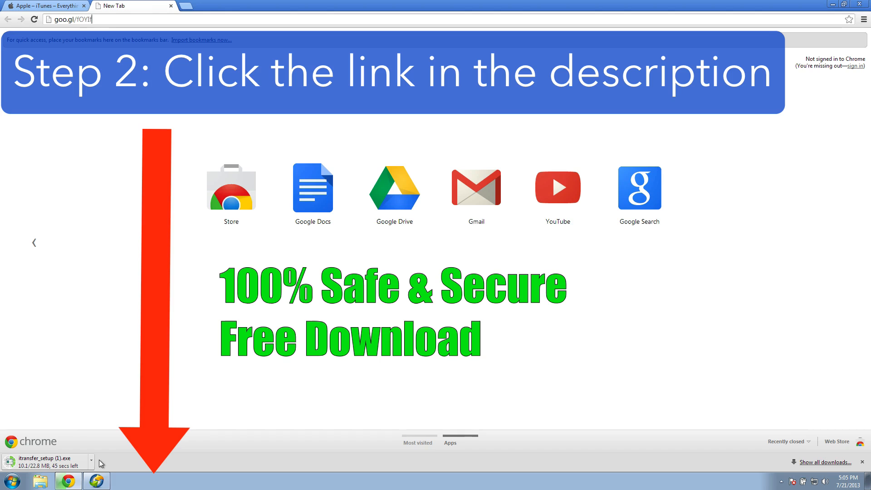
Step: Locate the itransfer_setup installer in the Downloads folder and return to the desktop
{"action": "left_click", "coordinate": [39, 481]}
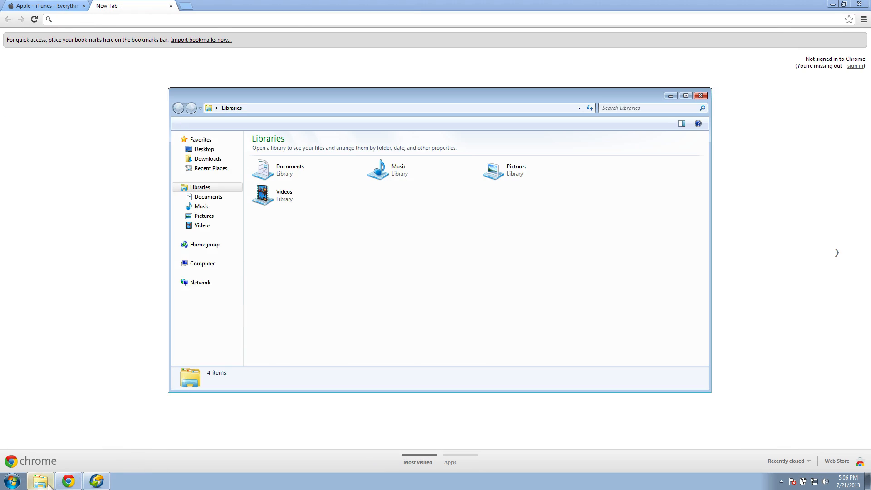
{"action": "left_click", "coordinate": [205, 158]}
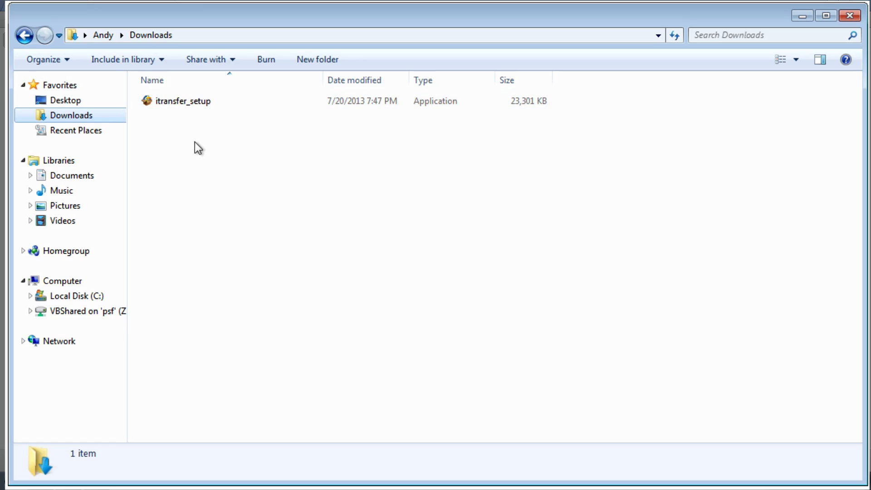
{"action": "left_click", "coordinate": [862, 15]}
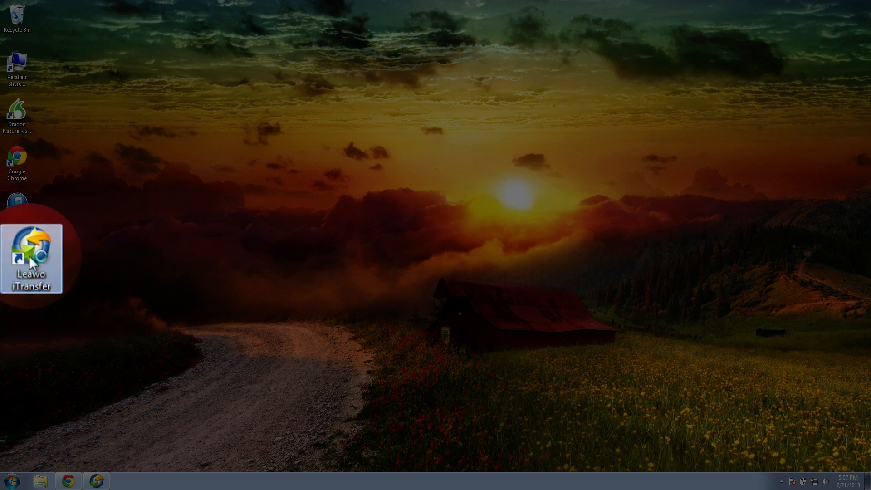
Step: Launch Leawo iTransfer from its desktop shortcut and continue with the trial via Try
{"action": "double_click", "coordinate": [32, 259]}
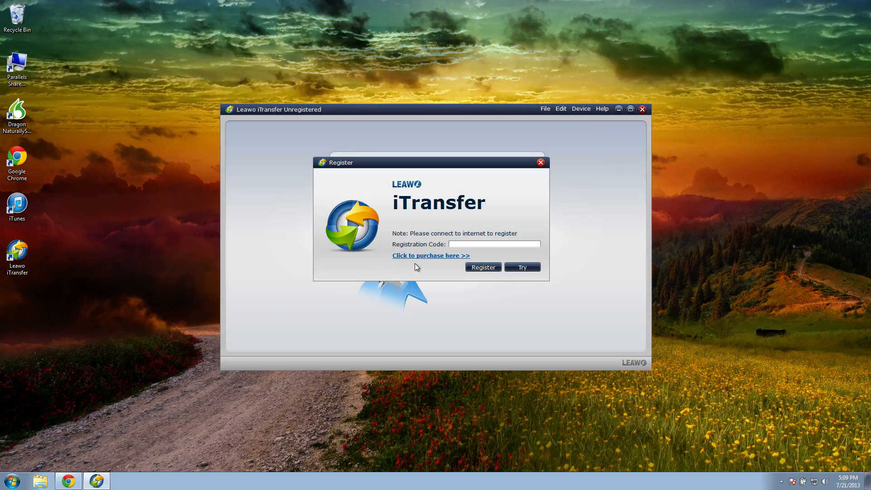
{"action": "left_click", "coordinate": [521, 267]}
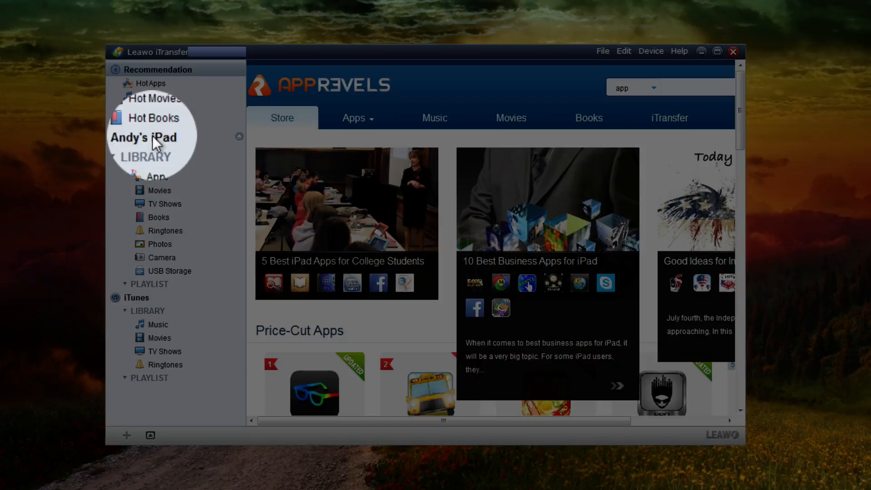
Step: Show the connected iPad's Music library listing its seven songs (48.78 MB)
{"action": "left_click", "coordinate": [145, 137]}
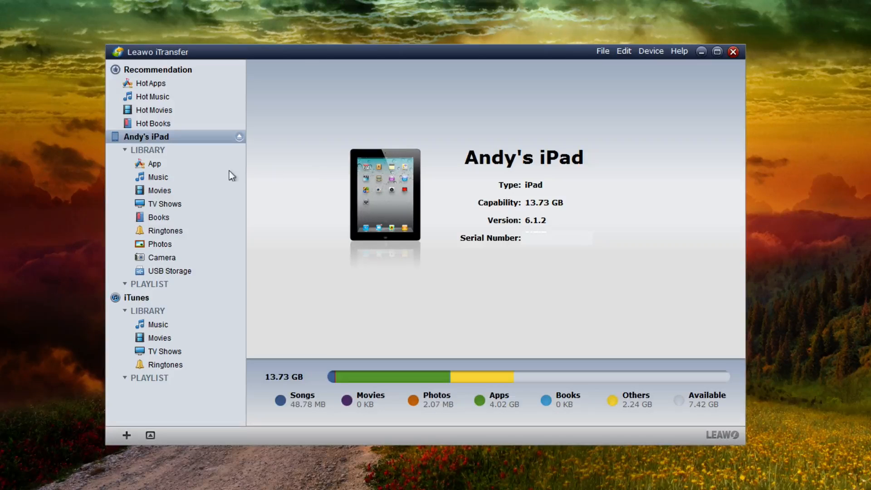
{"action": "left_click", "coordinate": [157, 177]}
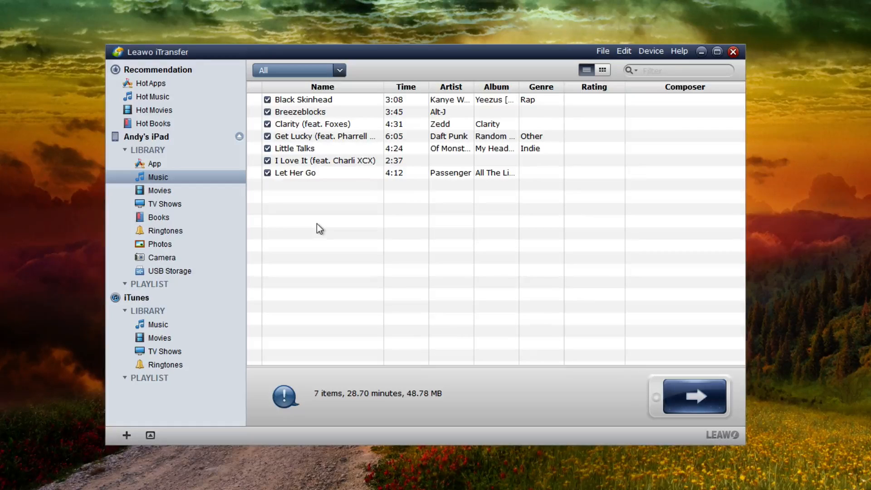
{"action": "mouse_move", "coordinate": [424, 274]}
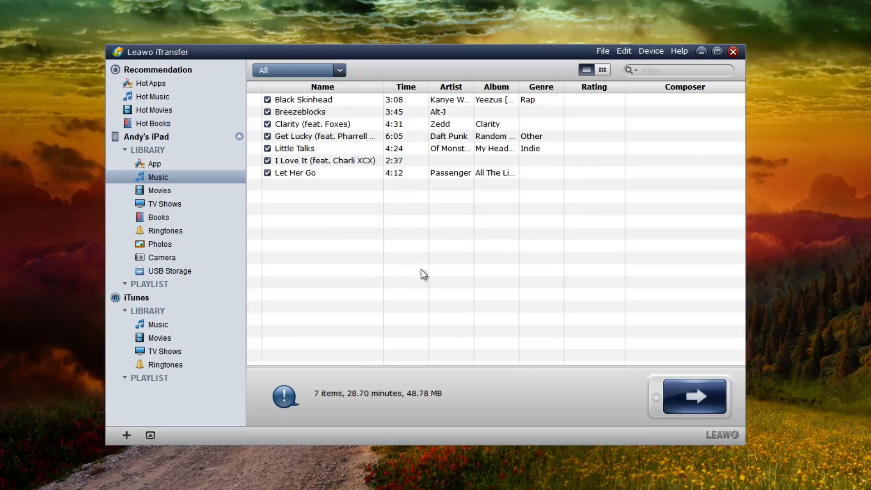
{"action": "mouse_move", "coordinate": [694, 396]}
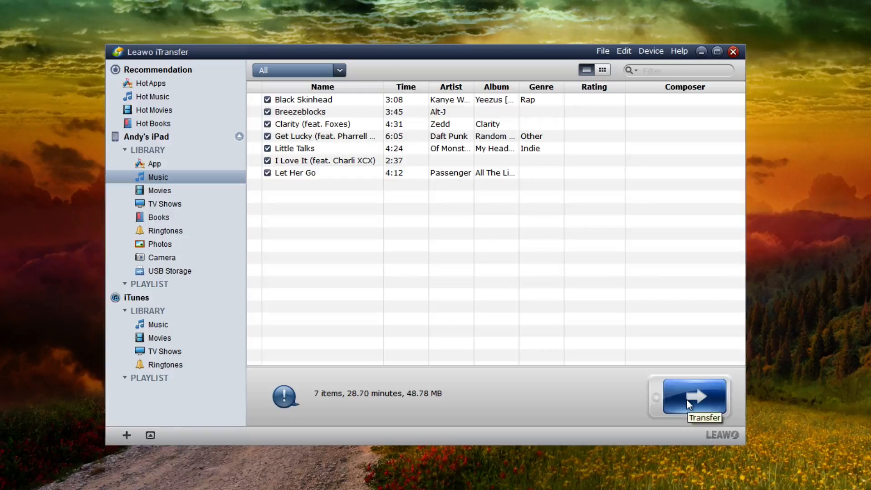
Step: Start the transfer with Save to folder enabled, Transfer to list disabled, and a new destination requested
{"action": "left_click", "coordinate": [692, 397]}
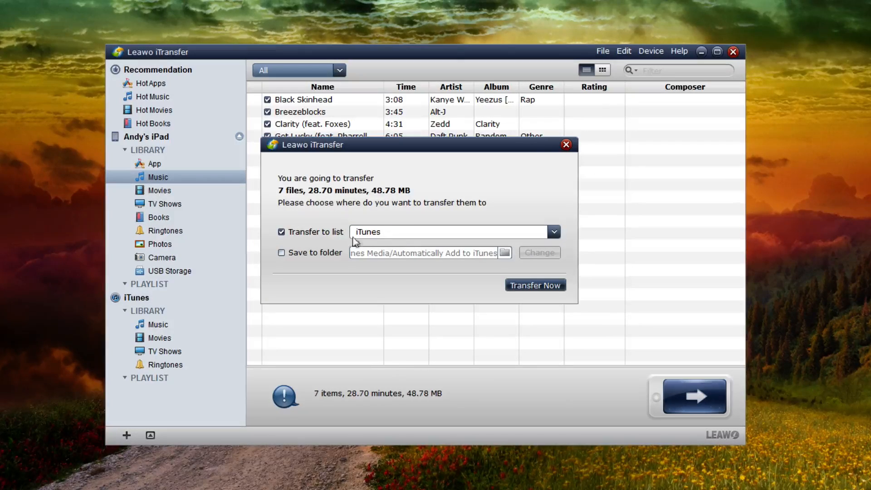
{"action": "mouse_move", "coordinate": [455, 233]}
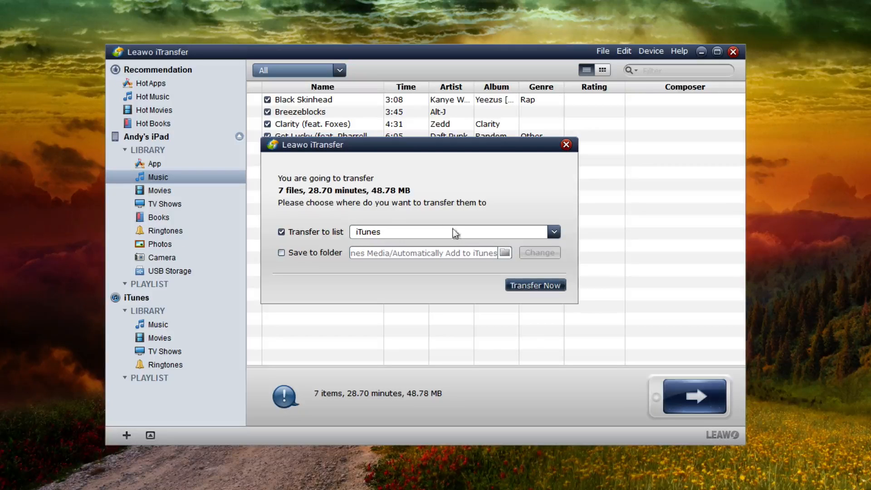
{"action": "left_click", "coordinate": [281, 252]}
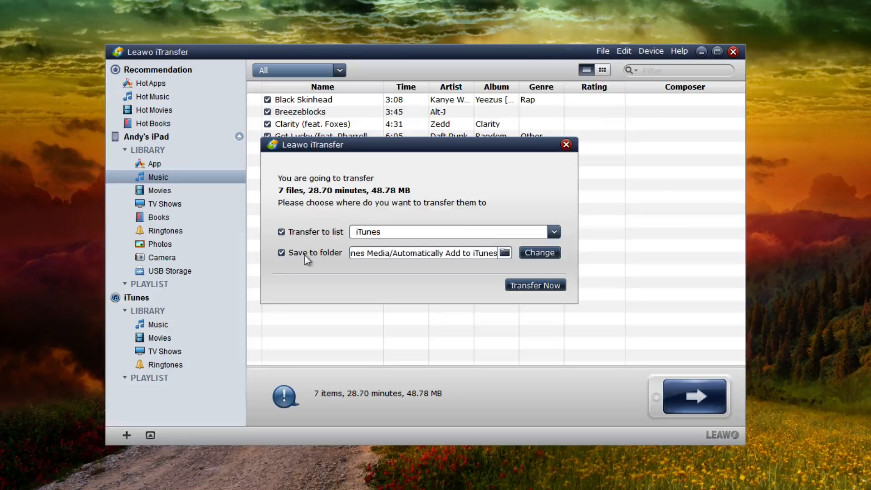
{"action": "left_click", "coordinate": [281, 231]}
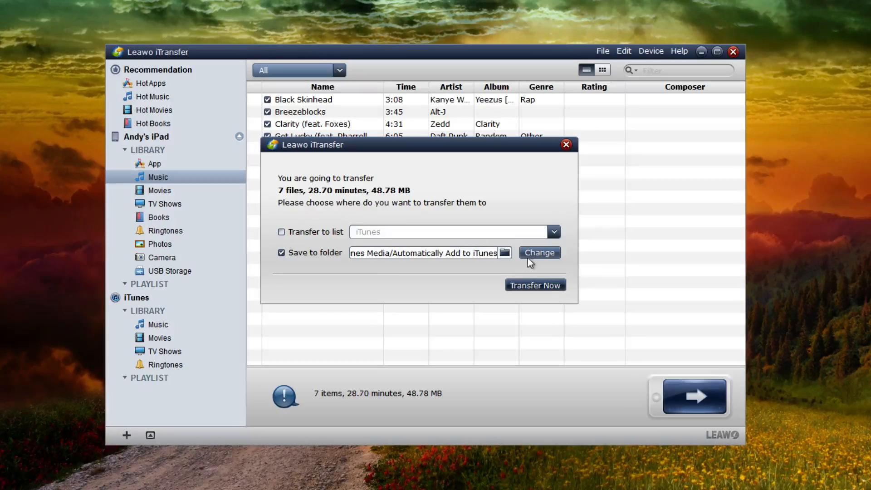
{"action": "left_click", "coordinate": [539, 252]}
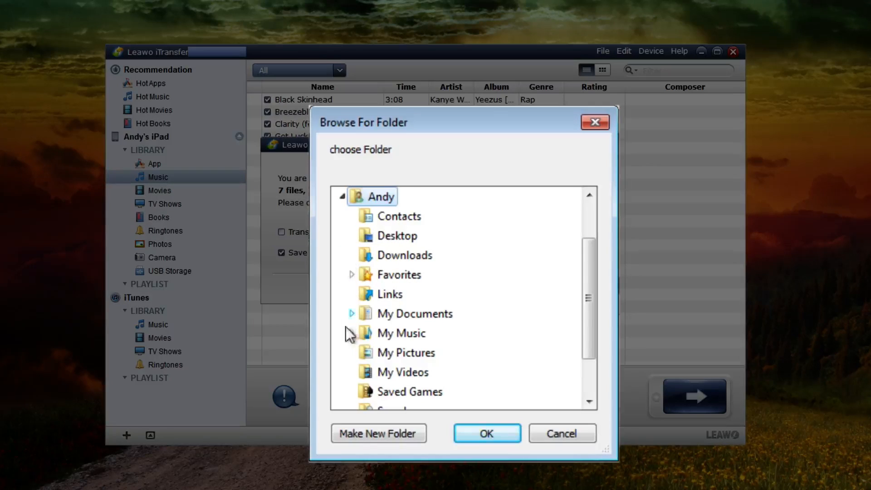
Step: Choose My Music > iTunes > iTunes Media > Automatically Add to iTunes as destination and verify it
{"action": "left_click", "coordinate": [352, 333]}
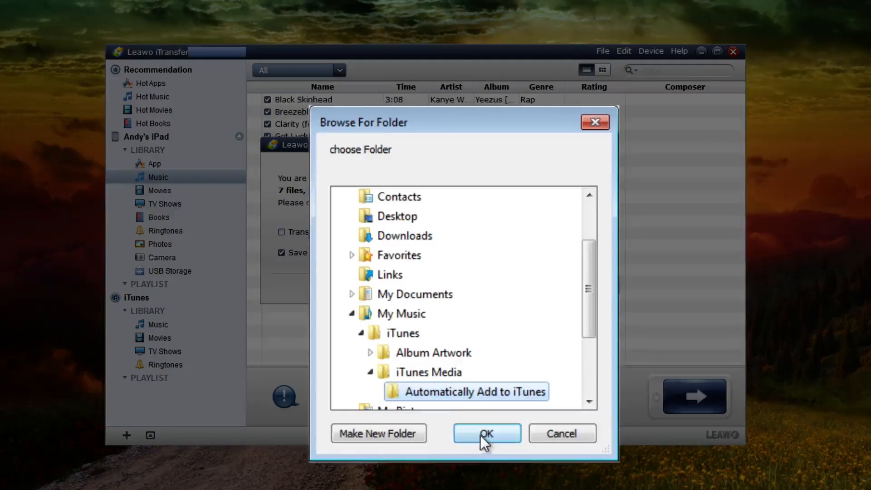
{"action": "left_click", "coordinate": [486, 432]}
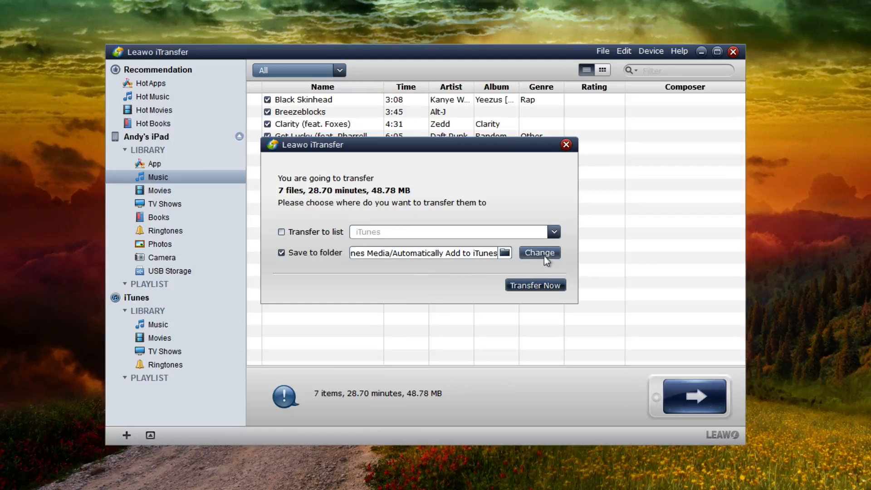
{"action": "left_click", "coordinate": [538, 254]}
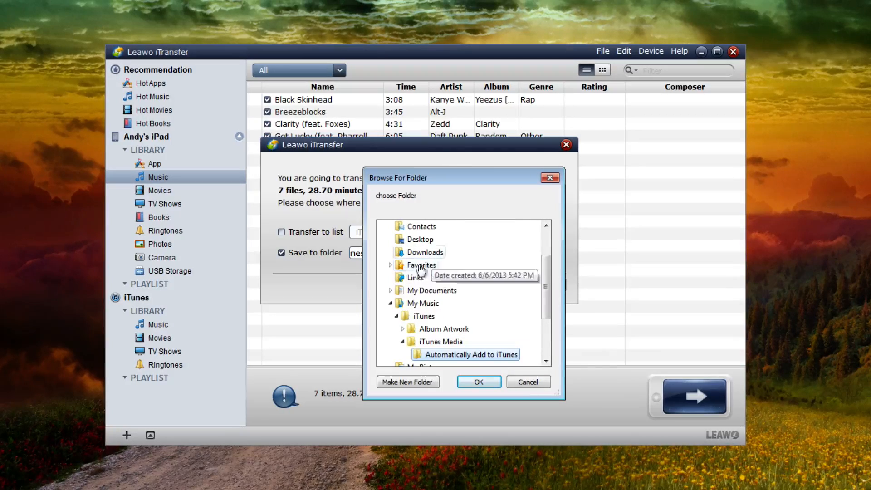
{"action": "left_click", "coordinate": [478, 382]}
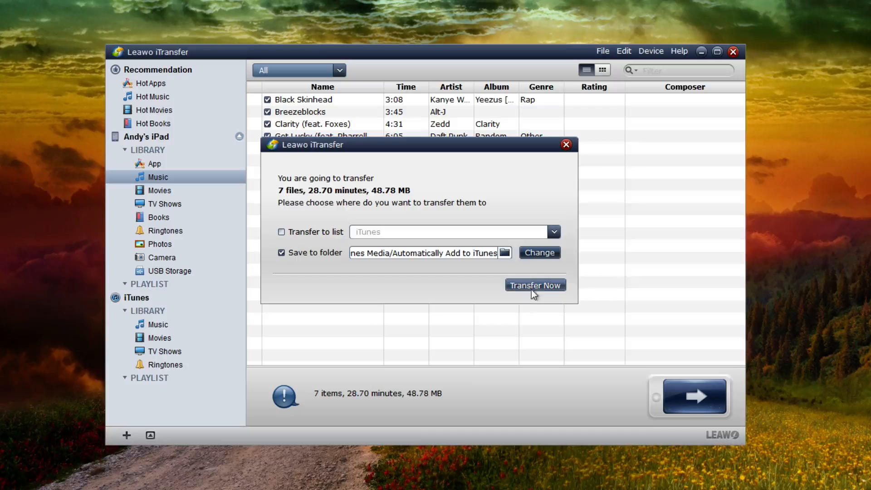
Step: Run Transfer Now so the seven songs land in the folder and appear in iTunes
{"action": "left_click", "coordinate": [534, 285]}
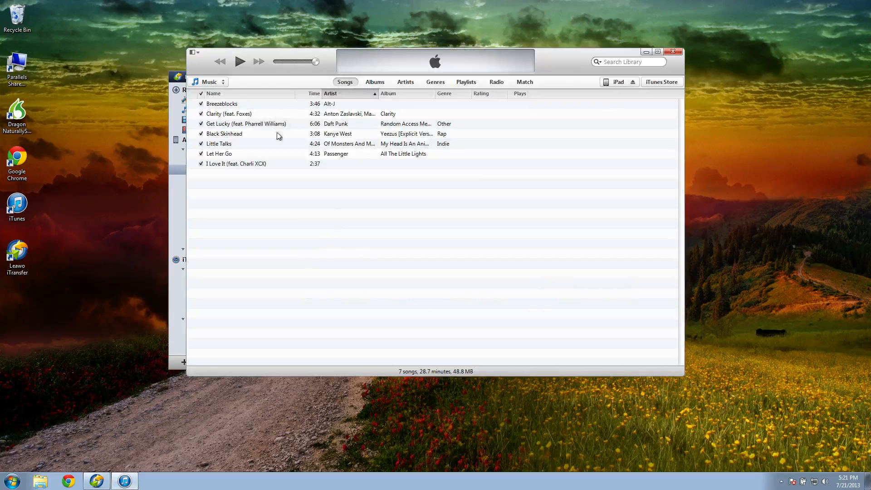
{"action": "mouse_move", "coordinate": [249, 104]}
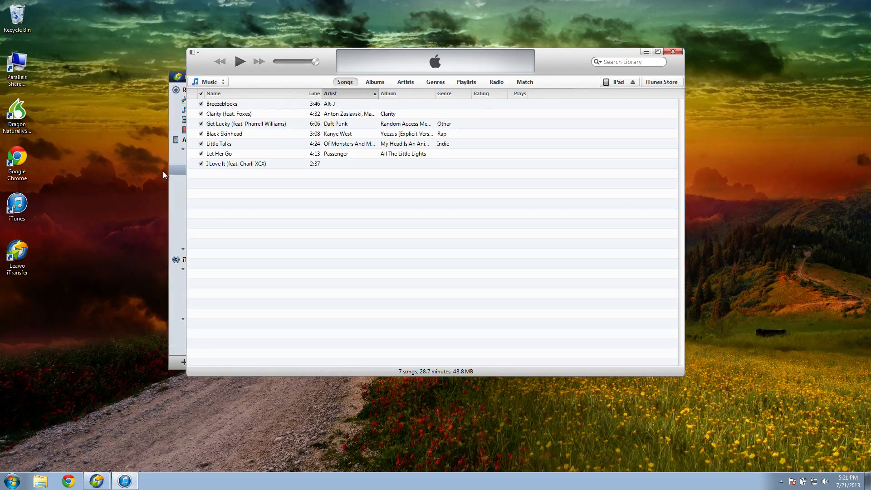
{"action": "mouse_move", "coordinate": [129, 209]}
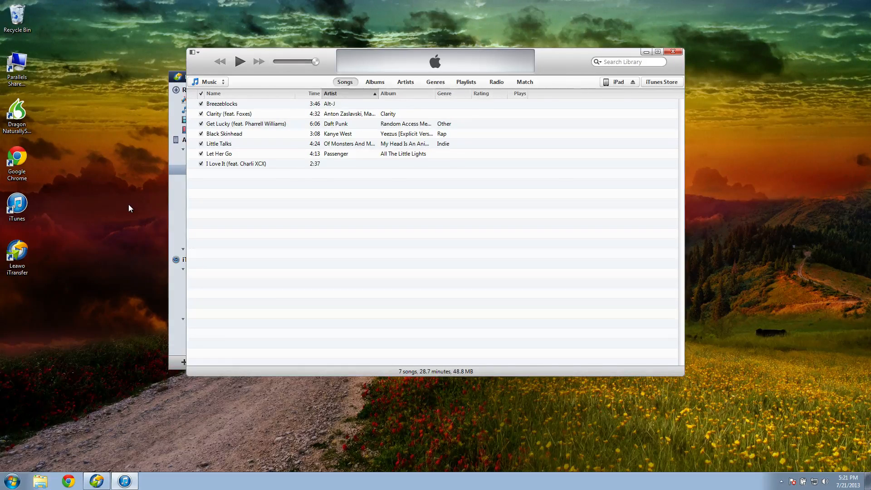